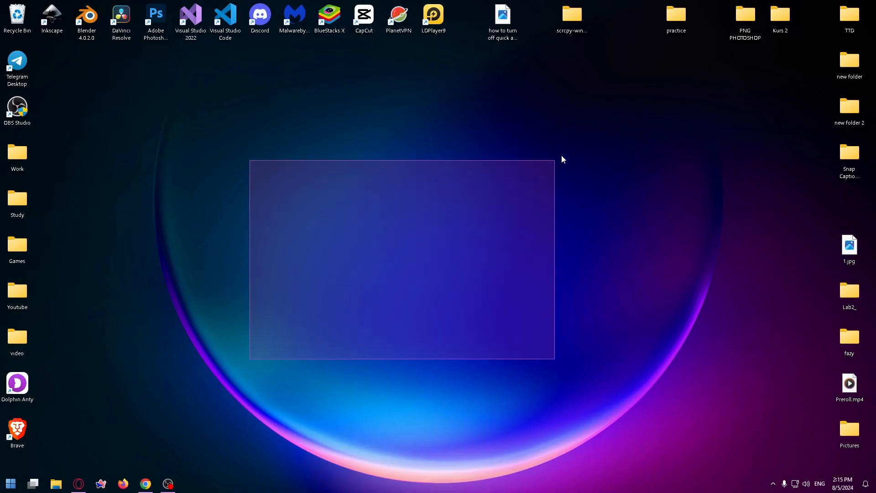
- Select the Brave shortcut in the left column to reposition it toward the desktop centre
left_click(17, 430)
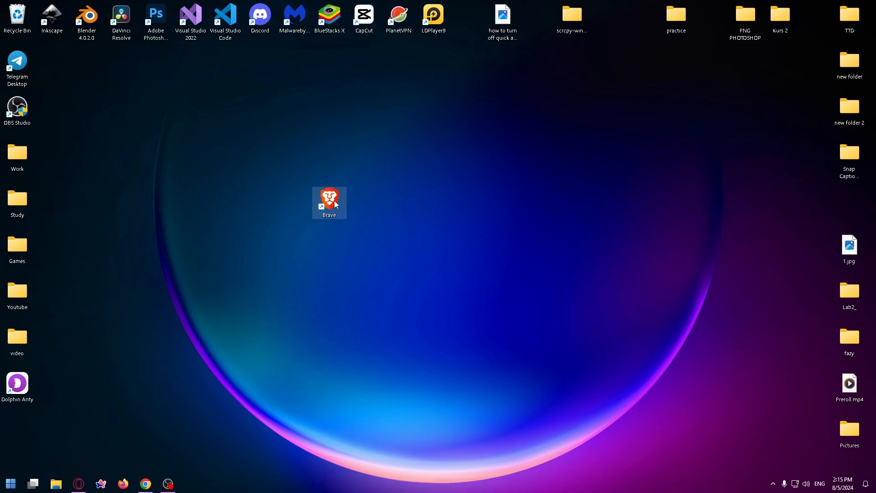
- Launch Brave from the desktop shortcut and show its customize-and-control menu
double_click(329, 198)
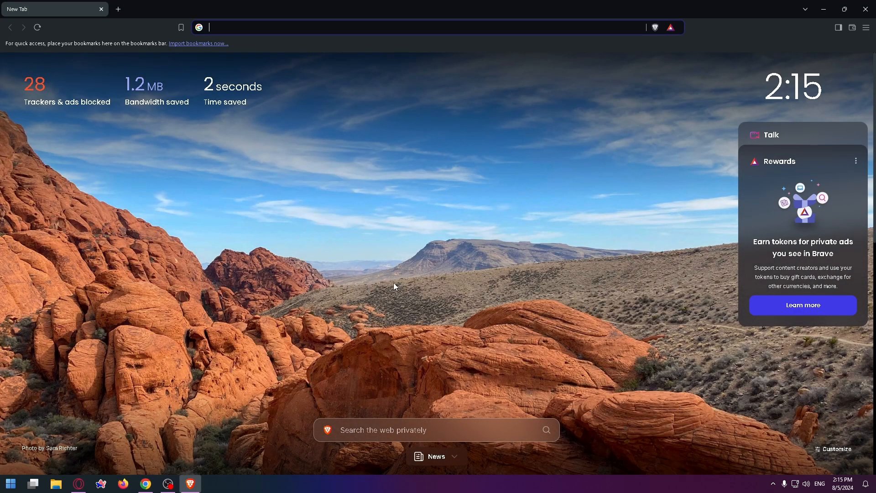
mouse_move(867, 26)
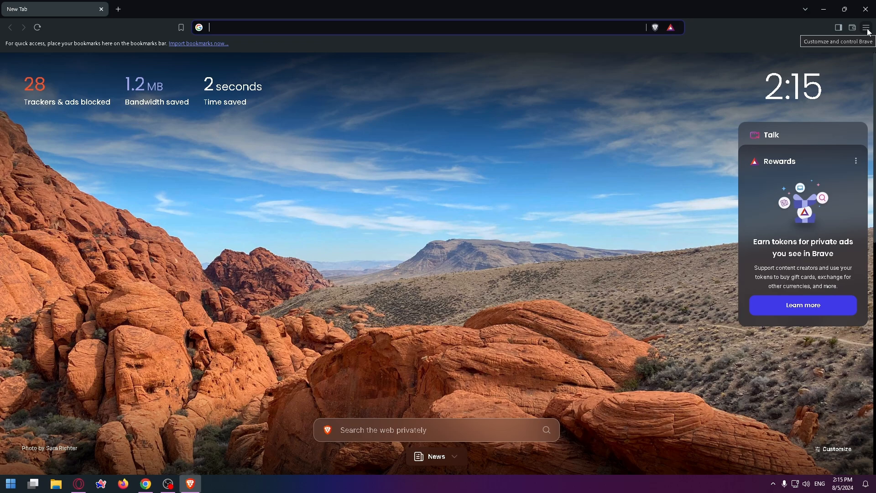
left_click(867, 27)
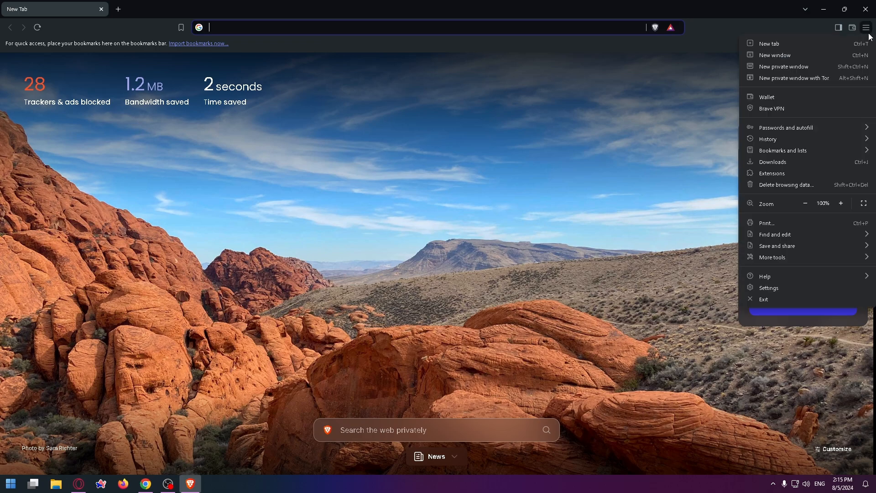
mouse_move(793, 55)
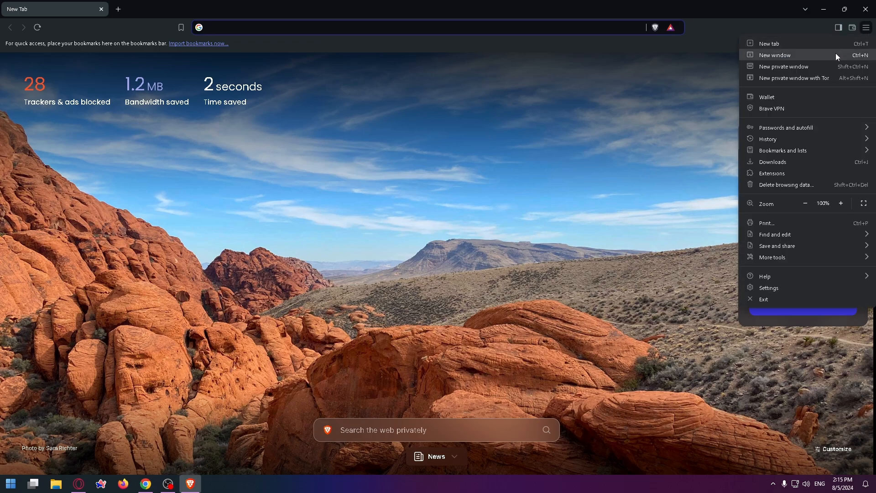
mouse_move(785, 290)
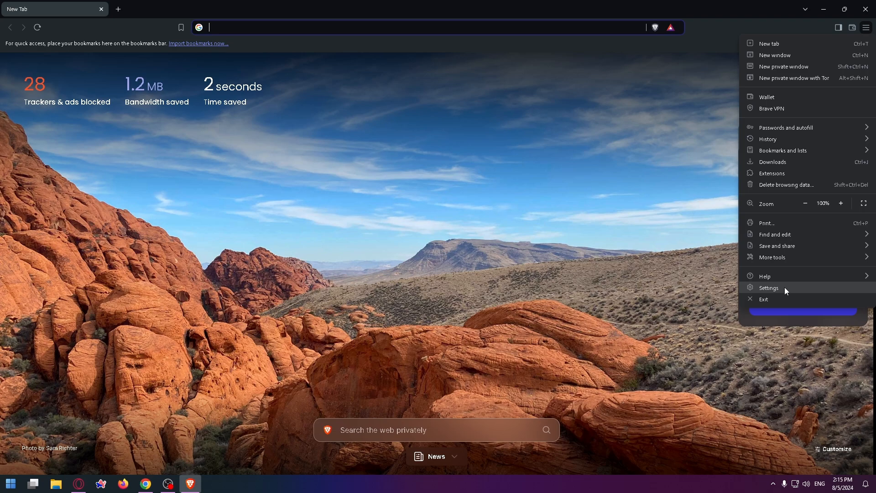
- Go from the menu's Settings entry to the Shields section of Brave settings
left_click(768, 288)
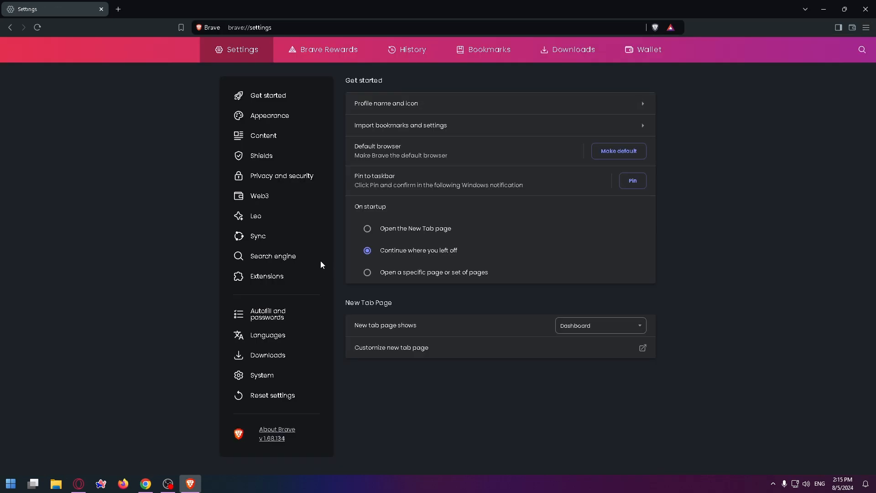
mouse_move(262, 281)
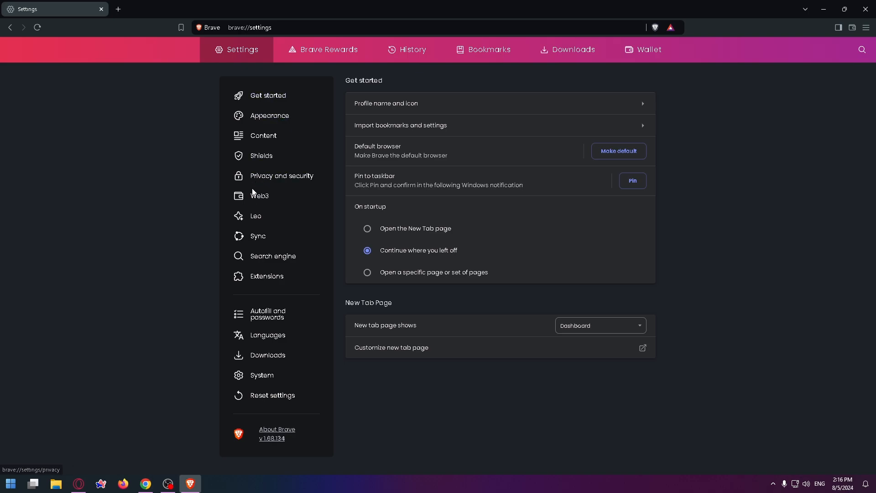
mouse_move(261, 156)
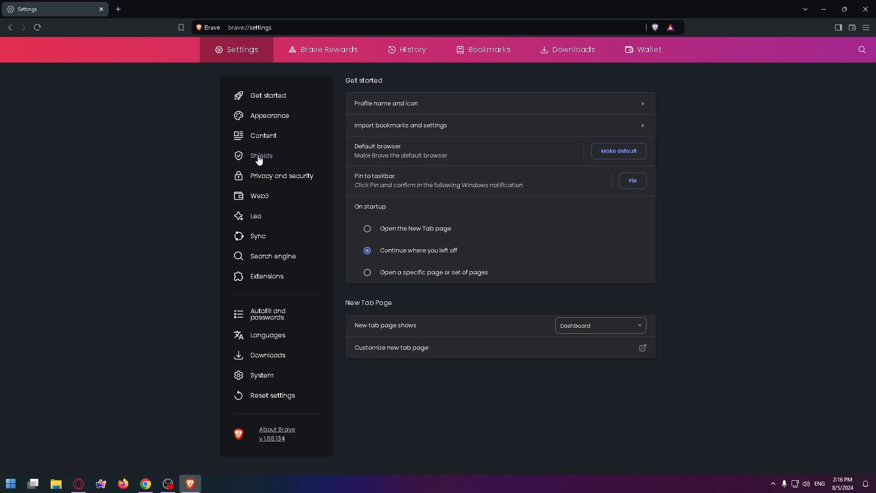
left_click(261, 155)
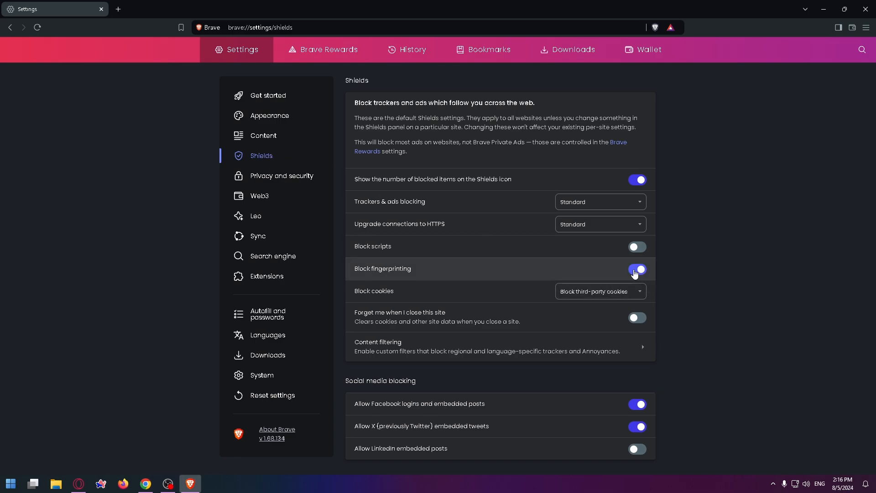
- Toggle Block fingerprinting off and back on repeatedly, leaving it enabled
left_click(636, 268)
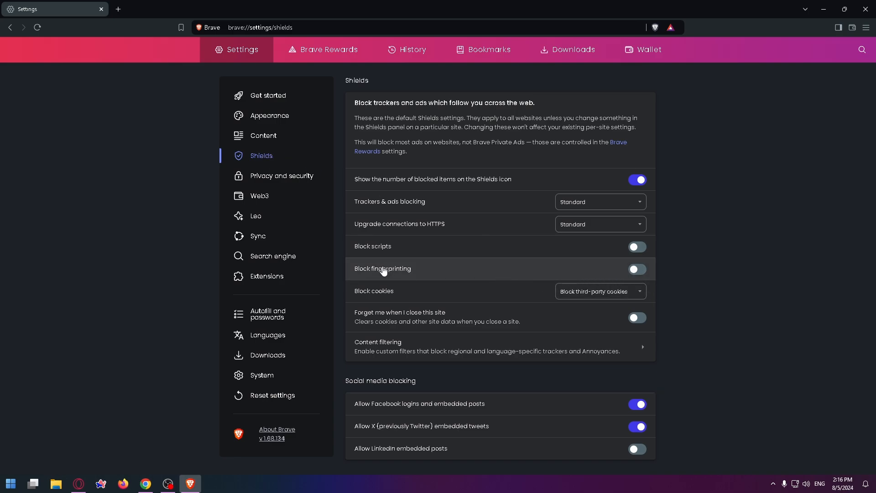
left_click(636, 268)
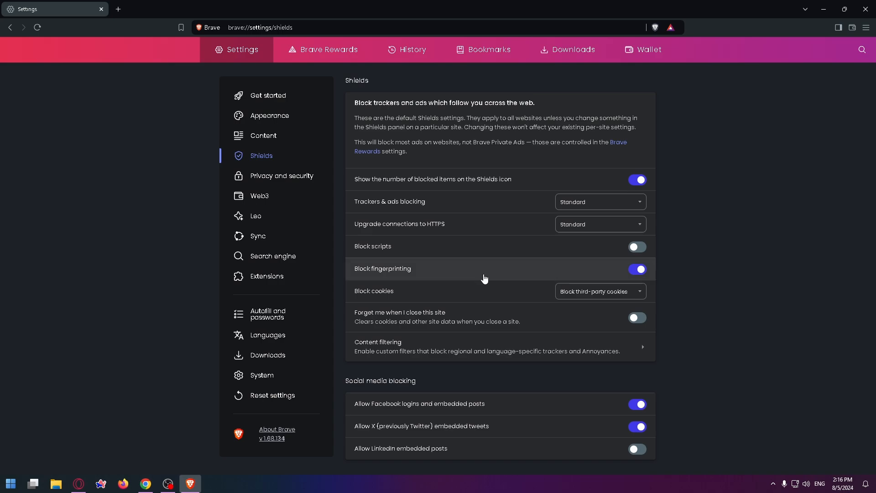
mouse_move(620, 276)
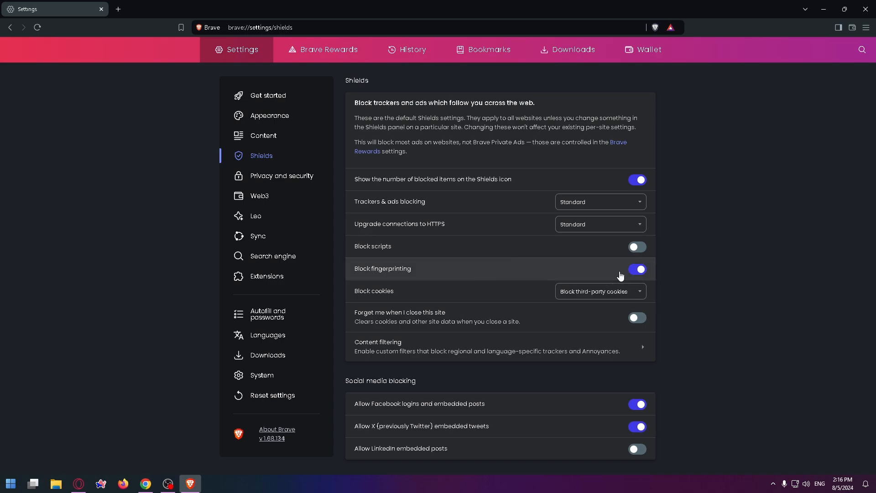
left_click(636, 268)
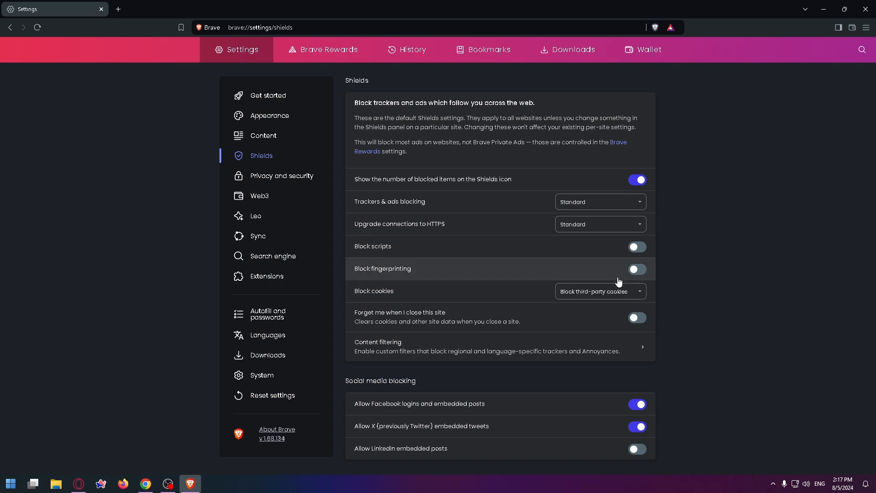
left_click(636, 269)
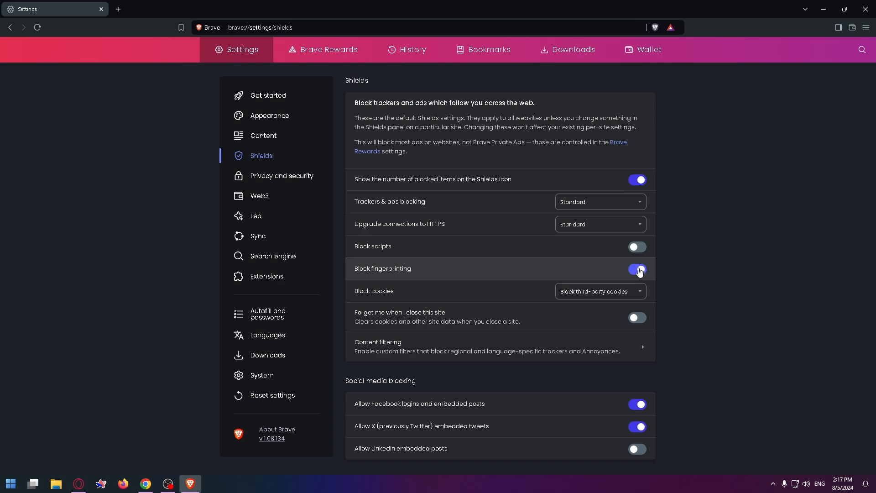
left_click(636, 269)
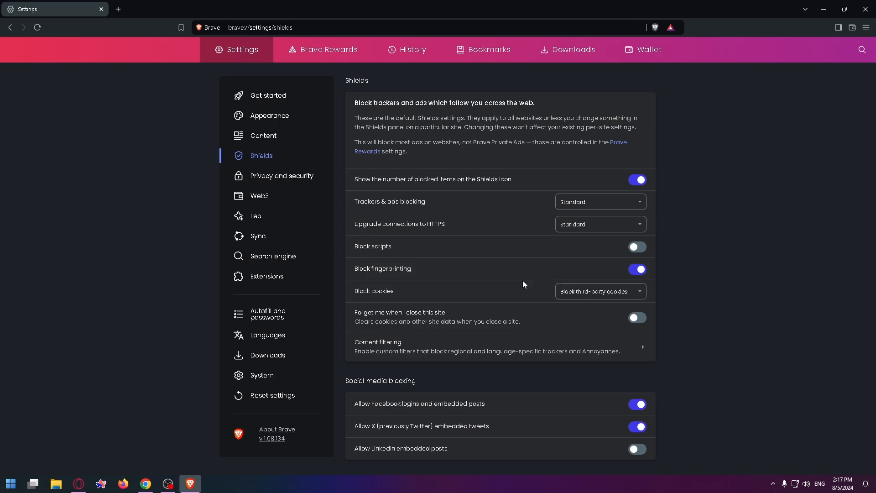
mouse_move(379, 273)
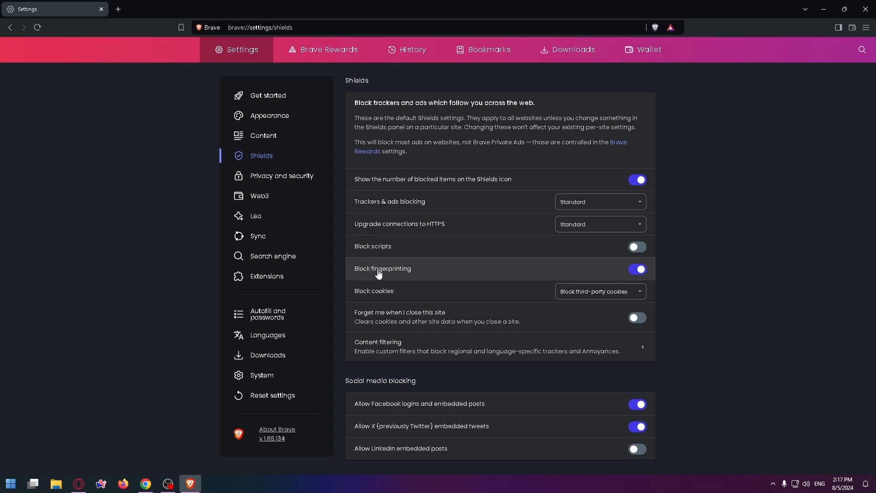
mouse_move(424, 285)
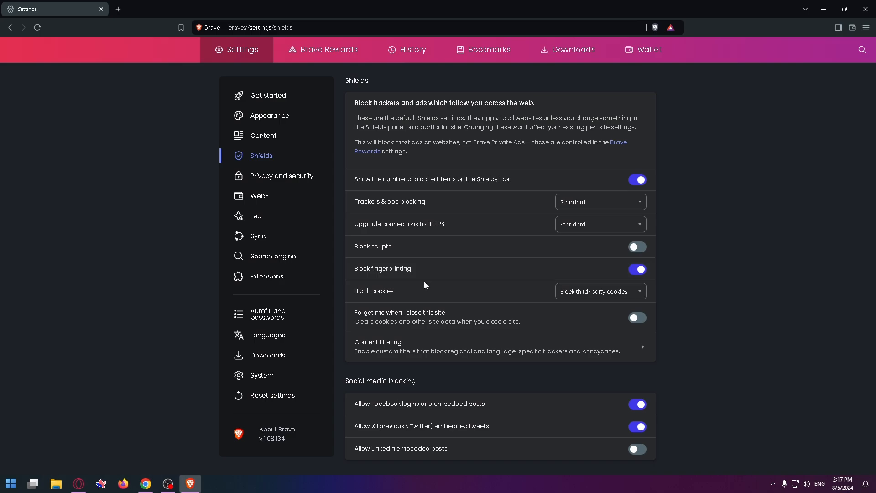
mouse_move(423, 269)
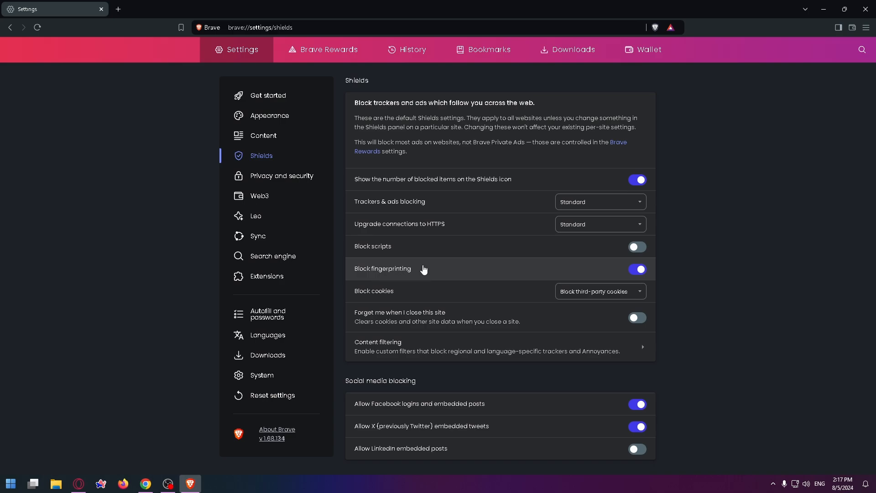